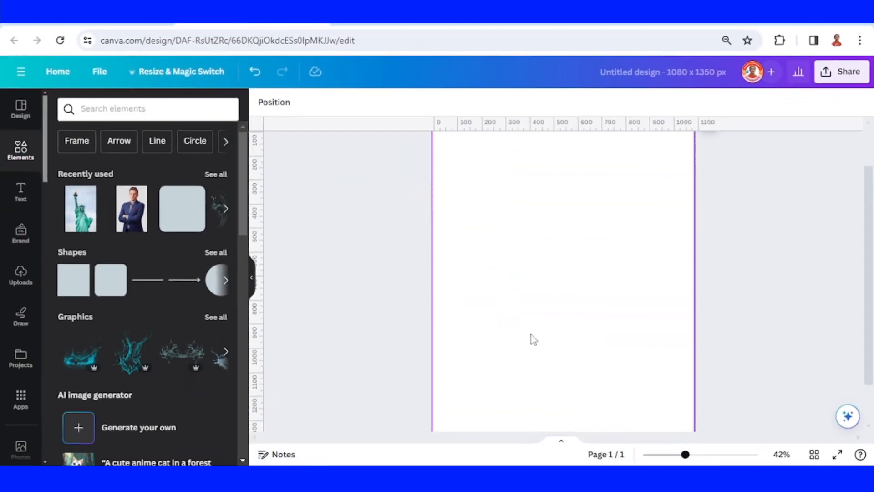
mouse_move(518, 335)
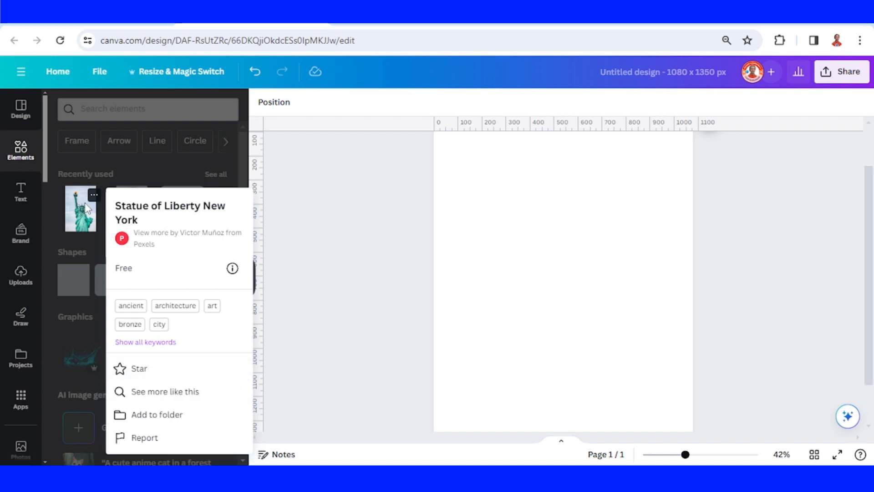
Add the Statue of Liberty photo from Recently used onto the 1080×1350 page
left_click(79, 209)
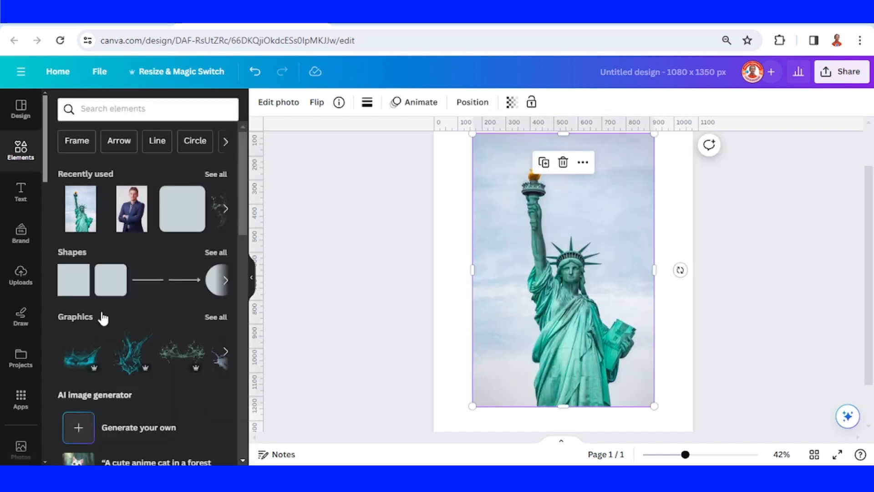
Search the Apps sidebar for 'vo' and launch the VoxelArt app beside the photo
left_click(20, 399)
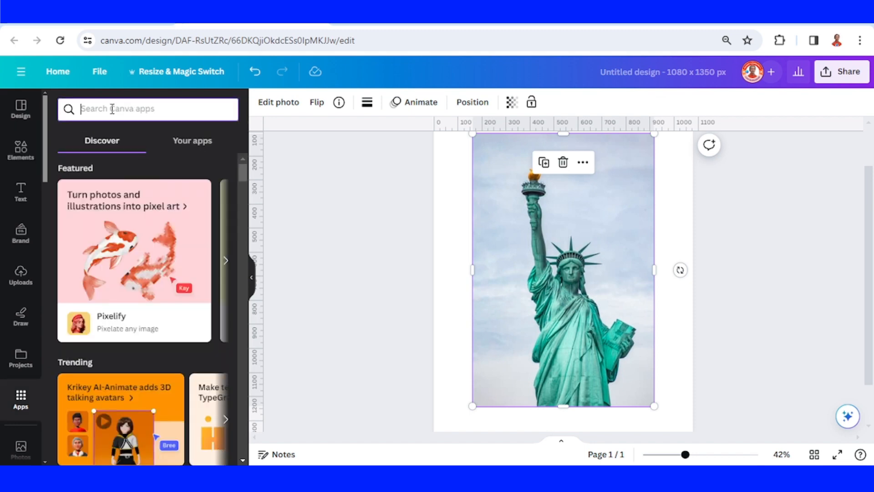
type("vo")
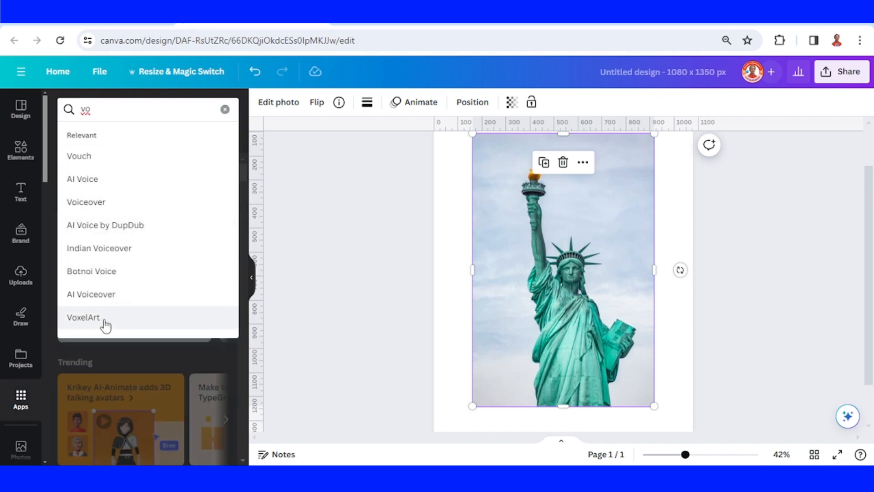
left_click(83, 317)
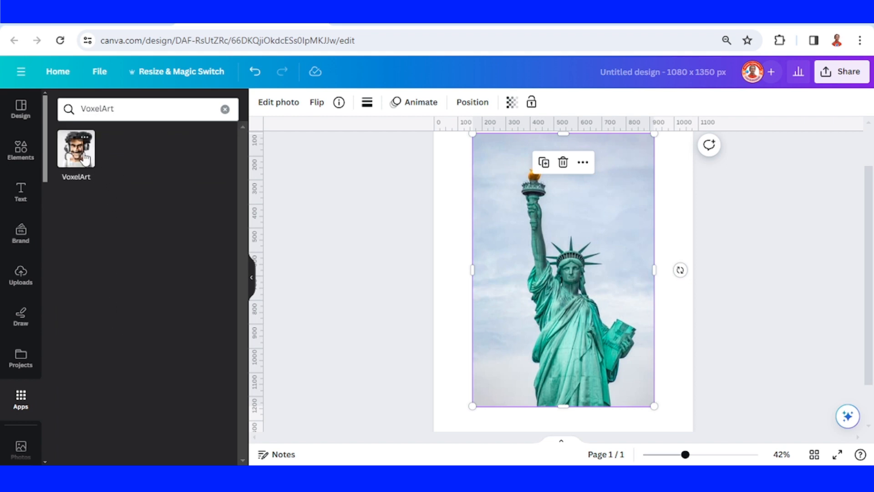
left_click(76, 148)
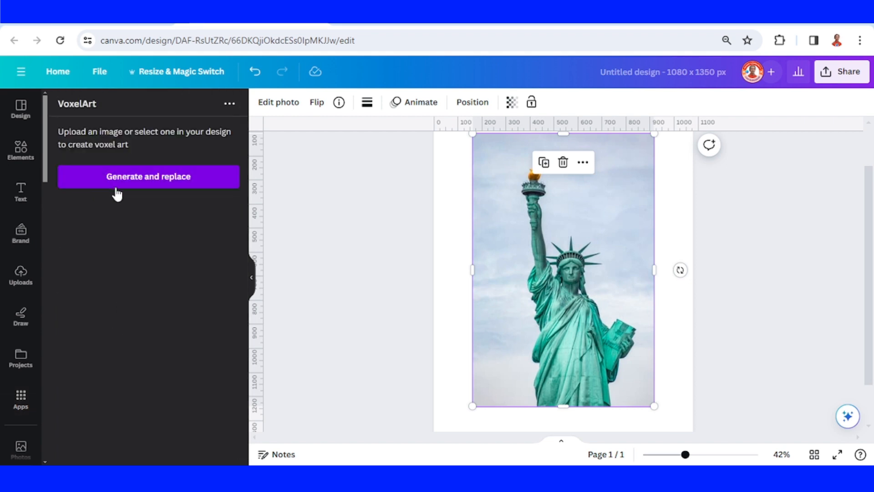
Use Generate and replace to swap the statue photo for its voxel-art version
left_click(148, 176)
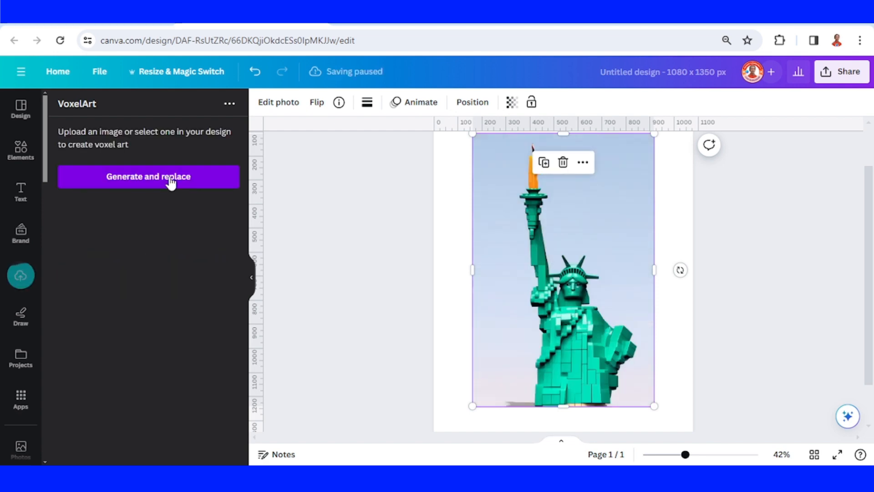
left_click(148, 176)
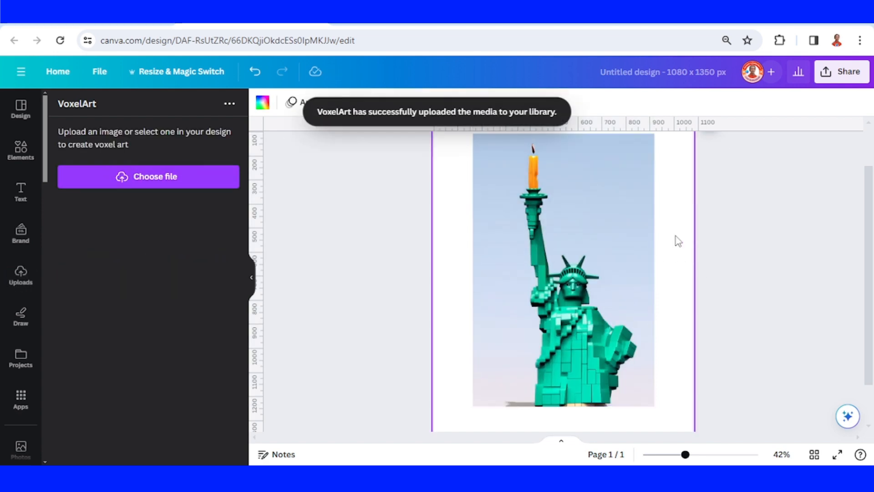